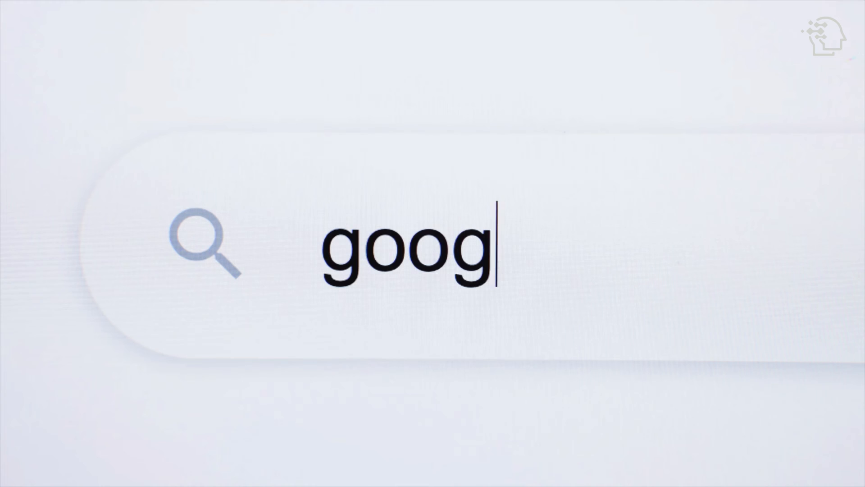
type("le")
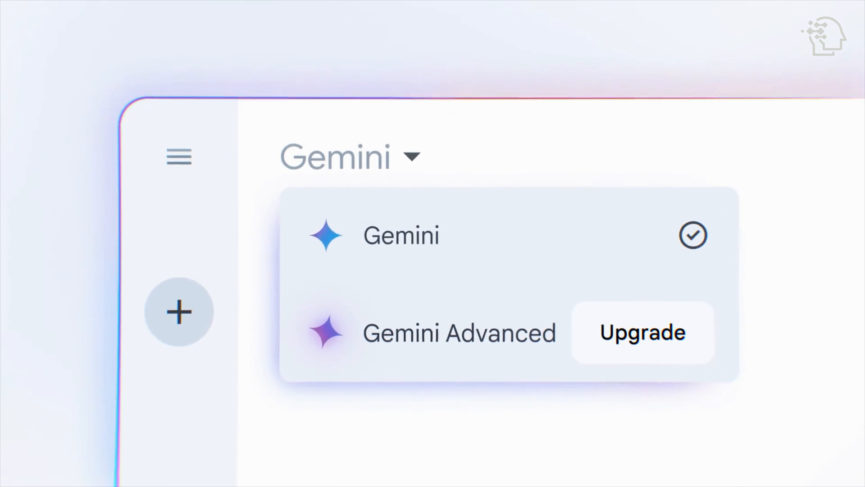
left_click(459, 332)
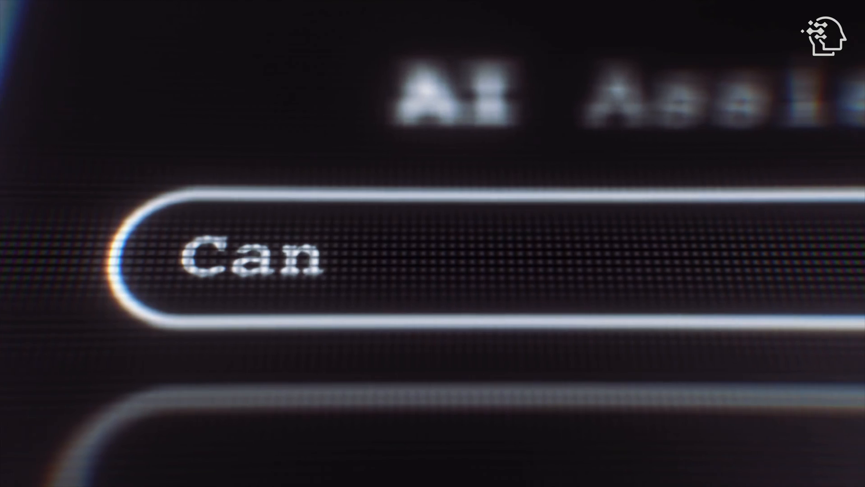
type("you do my")
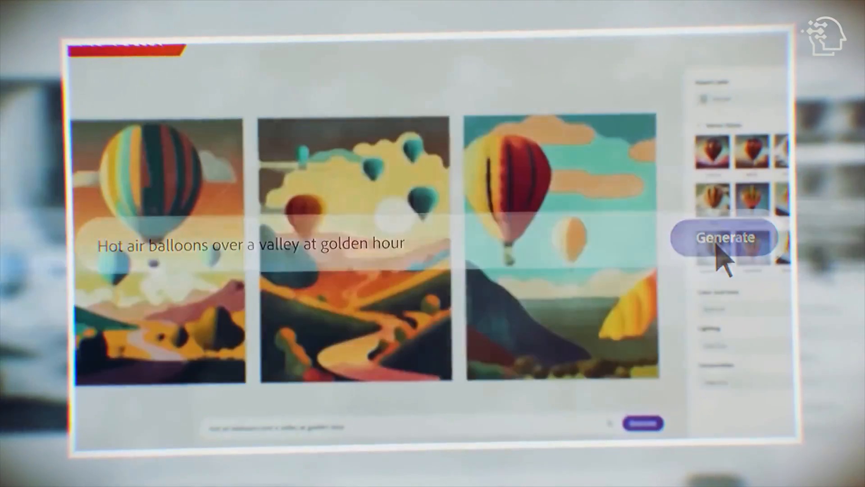
left_click(725, 237)
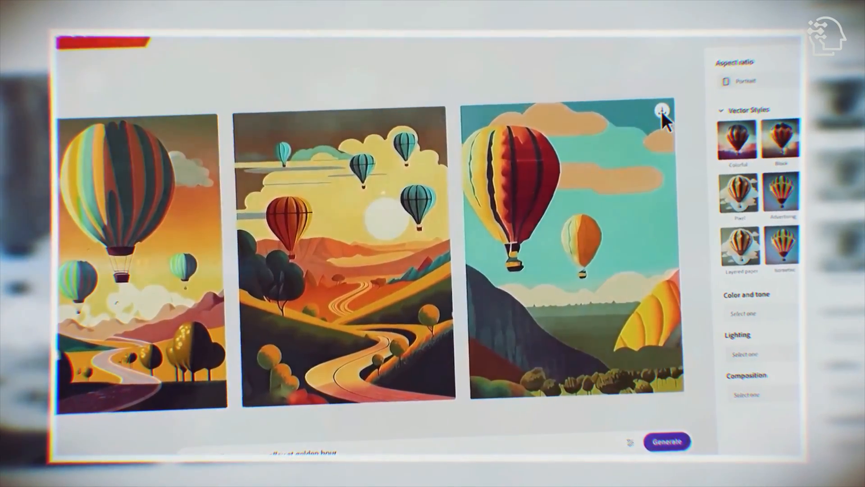